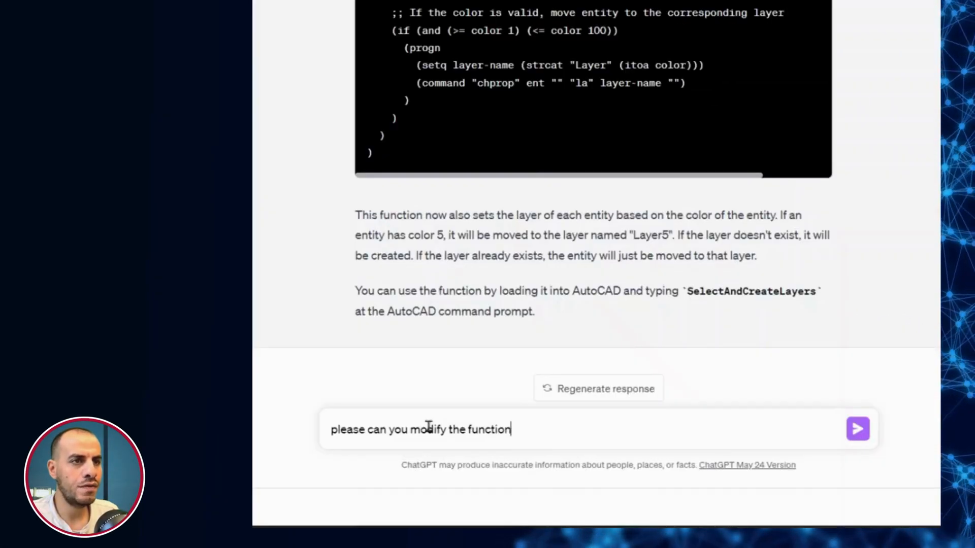
- Send ChatGPT a follow-up so the layer function works for colors 1 to 249
type("so that it works for")
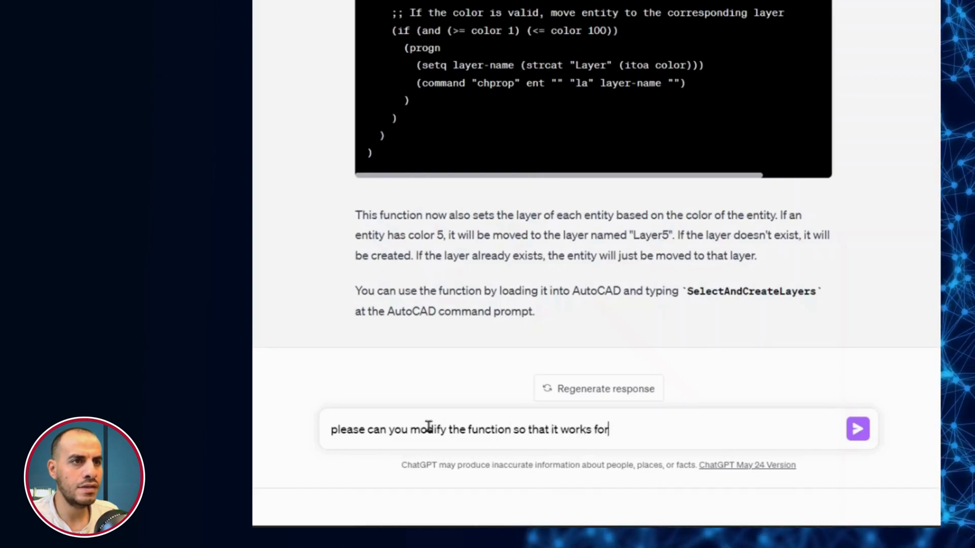
type("colors from")
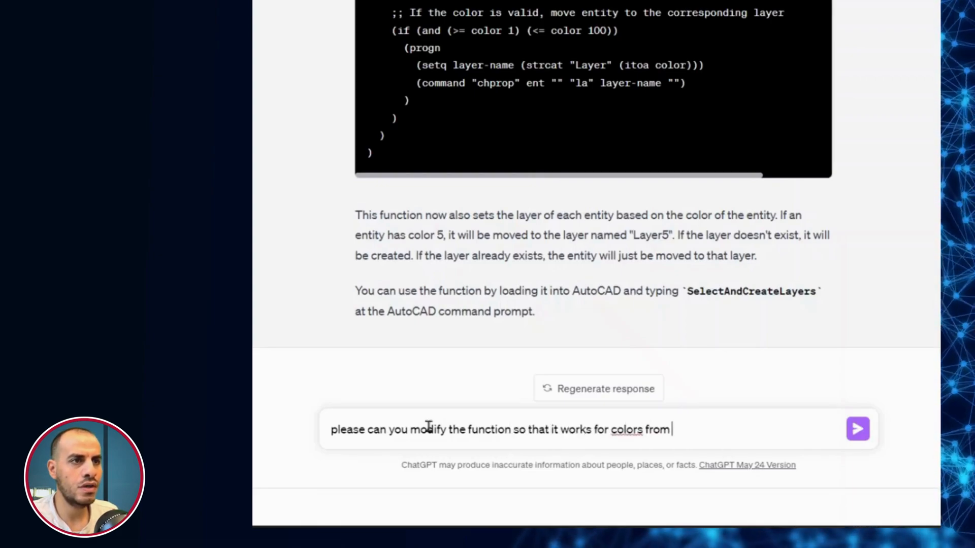
type("1 to 249")
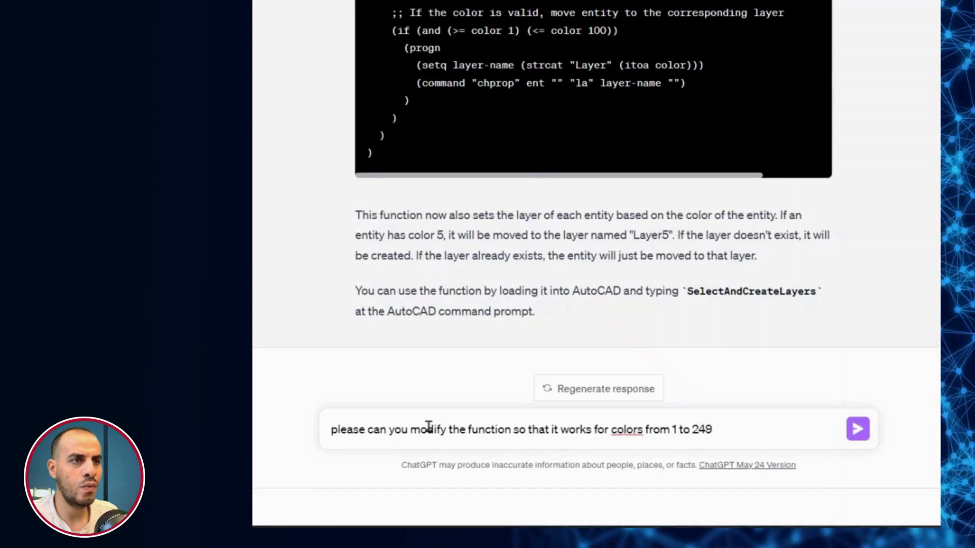
left_click(857, 428)
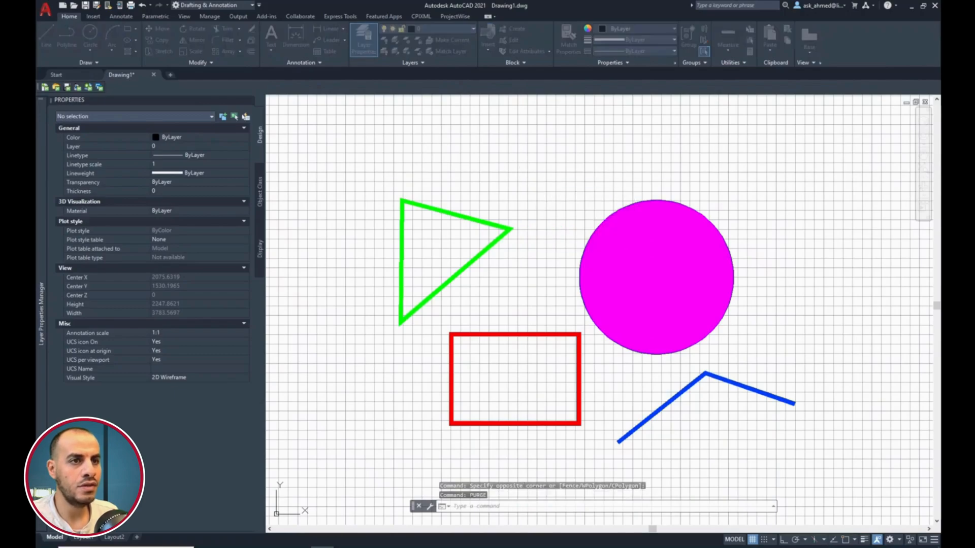
- Purge all unused items like leftover layers from the drawing, then close the Purge dialog
key("Return")
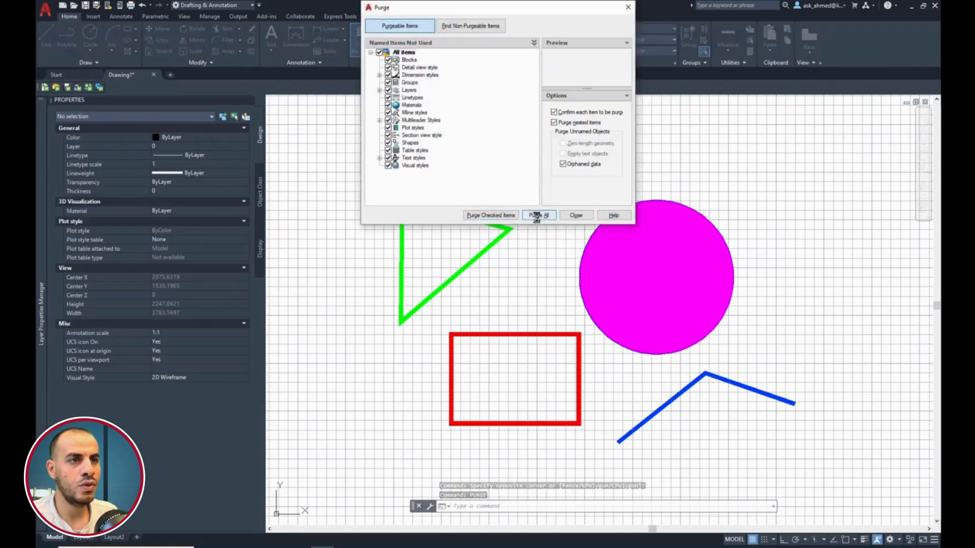
left_click(537, 215)
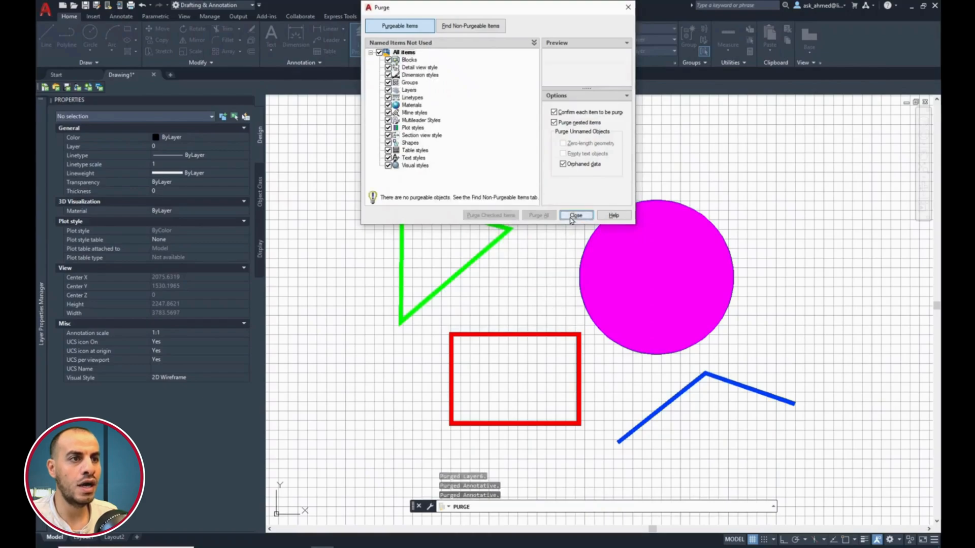
left_click(575, 216)
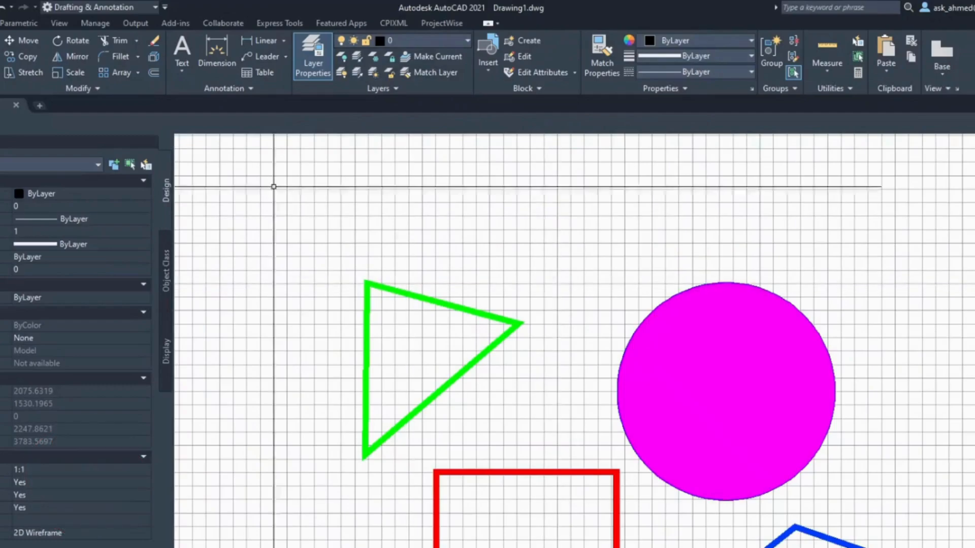
- Edit SACL.lsp in Notepad to rename its command SACL, then reload it
left_click(209, 16)
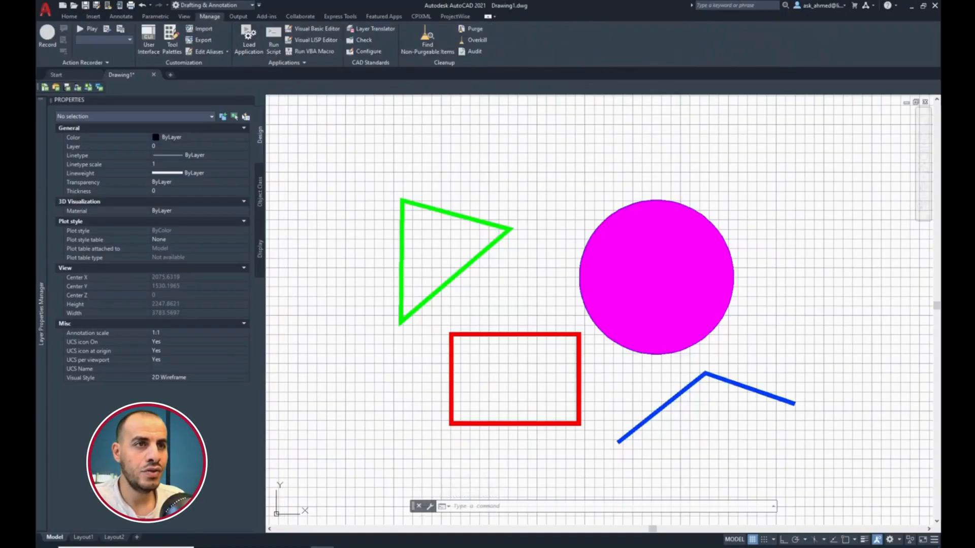
left_click(248, 37)
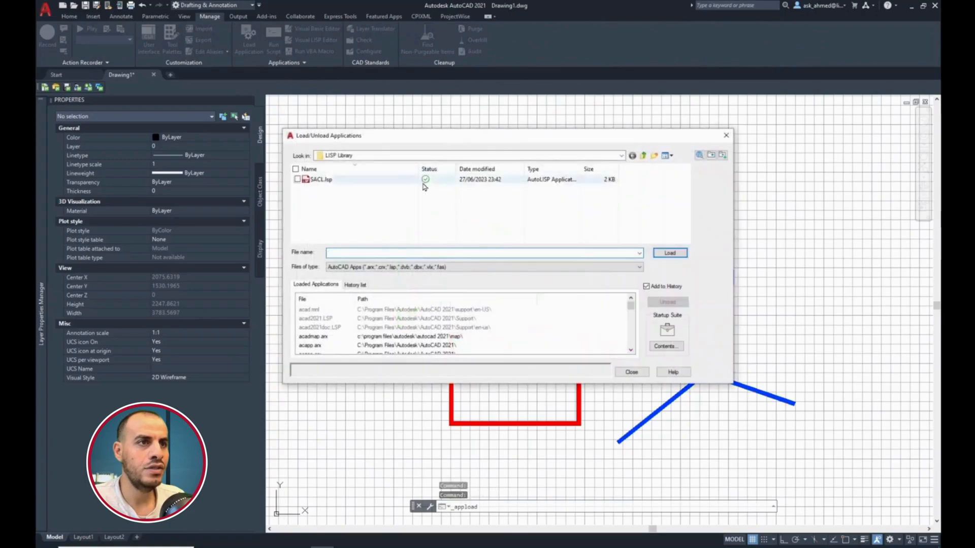
left_click(321, 179)
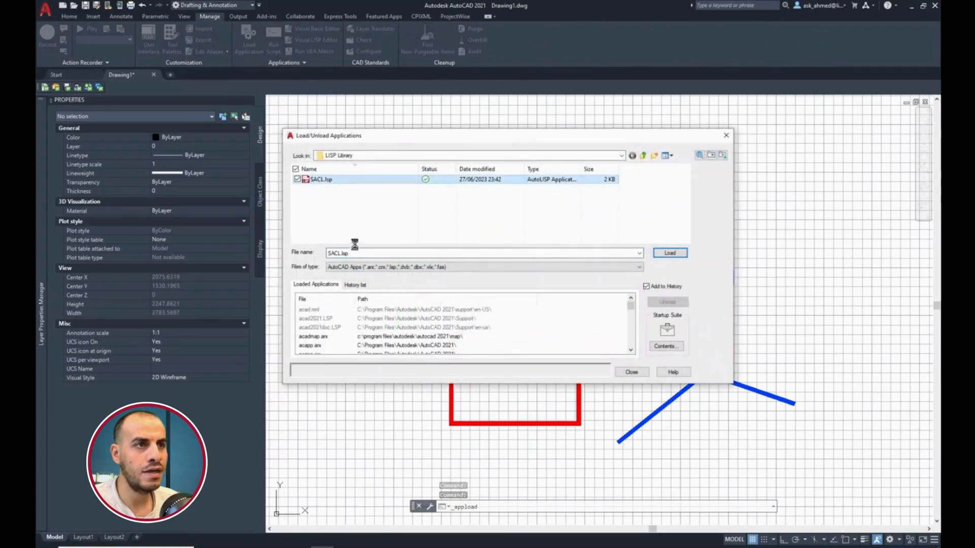
right_click(321, 179)
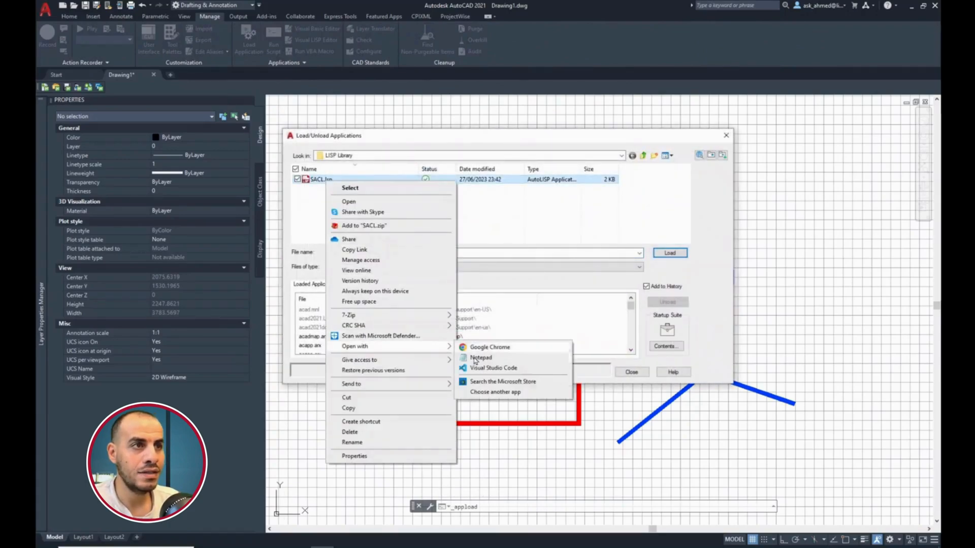
left_click(480, 358)
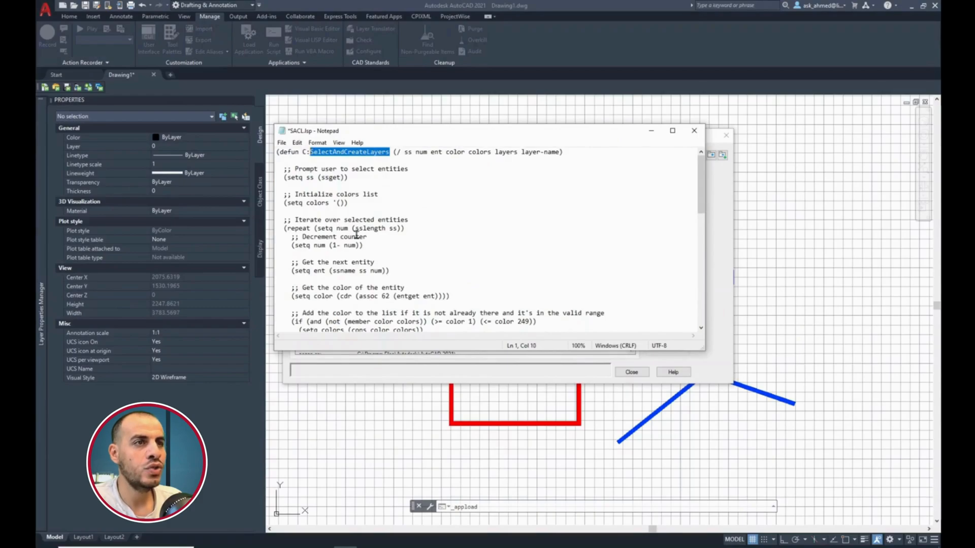
type("SACL.lsp")
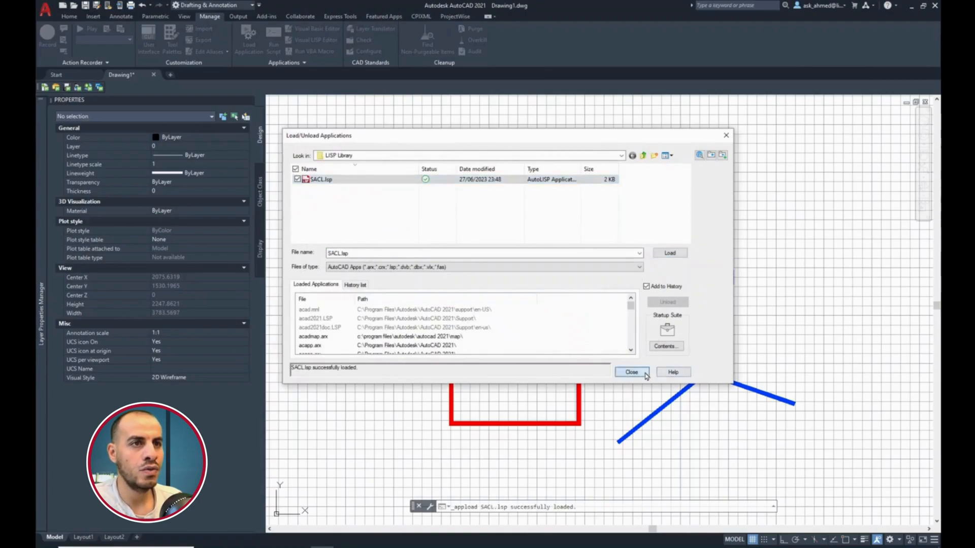
left_click(630, 372)
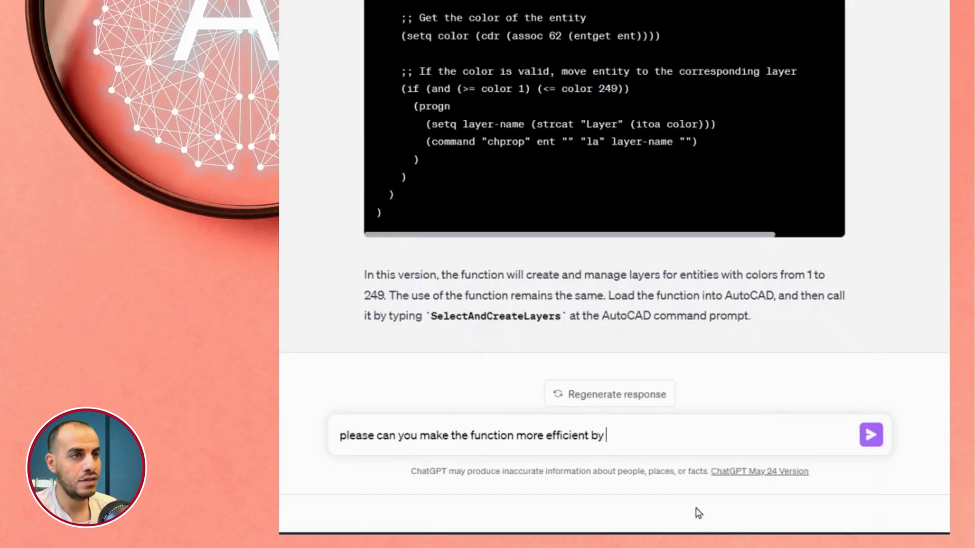
- Ask ChatGPT to set the layer for all same-colour entities at once, not one by one
type("selecting the entities of the same color first and")
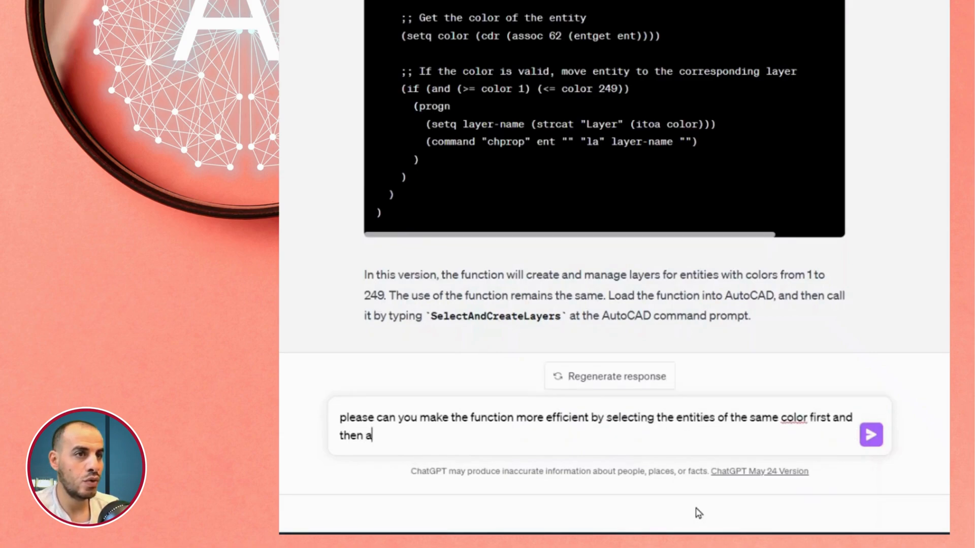
type("set the layer. In")
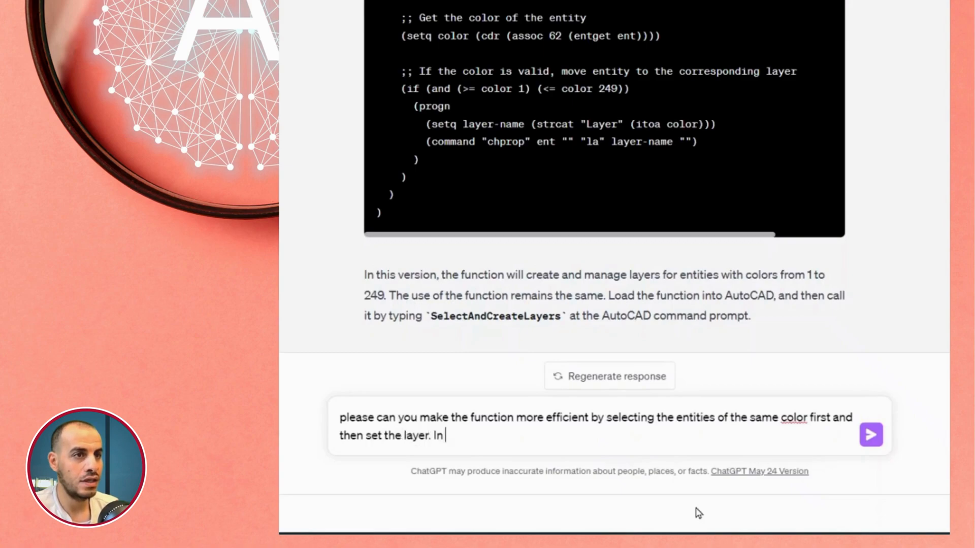
type("this case instead of setting the layer for each individual entity,")
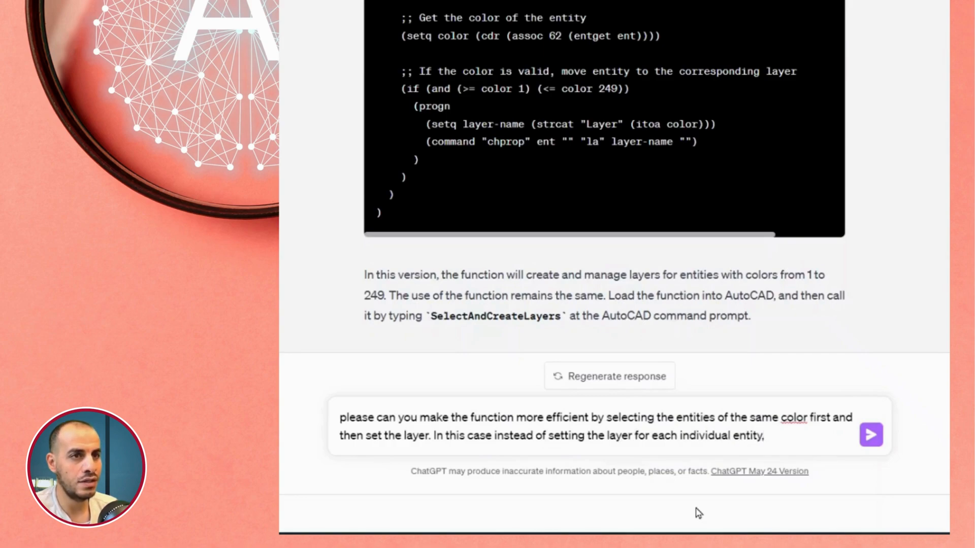
type("layer setting can happen for all selected entities with the same")
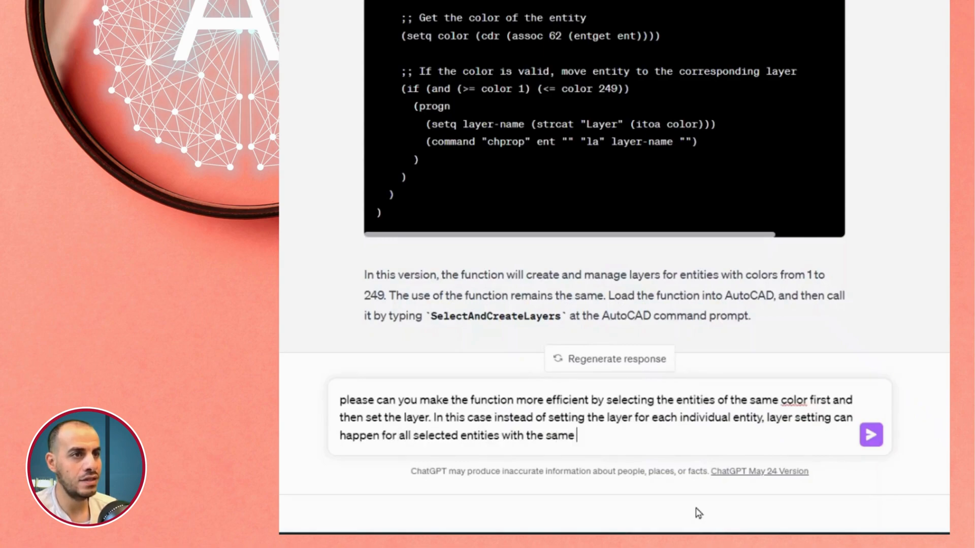
left_click(870, 435)
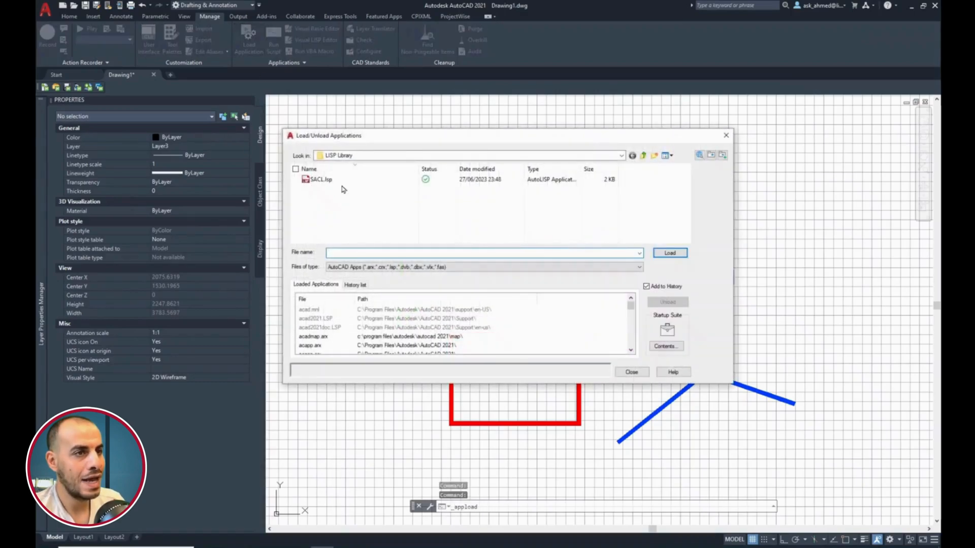
- Rename the SACL.lsp command to SAC in Notepad, save, and reload the routine
left_click(319, 180)
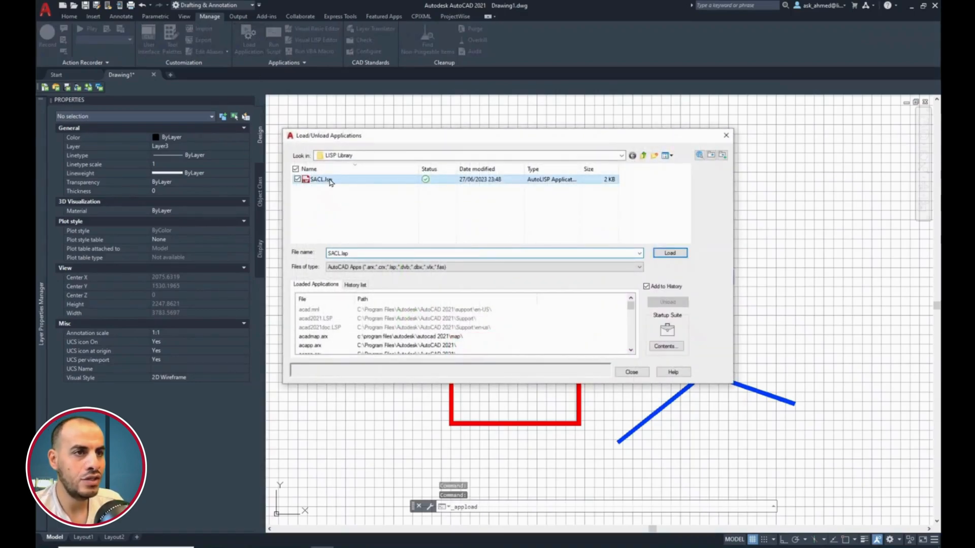
right_click(320, 179)
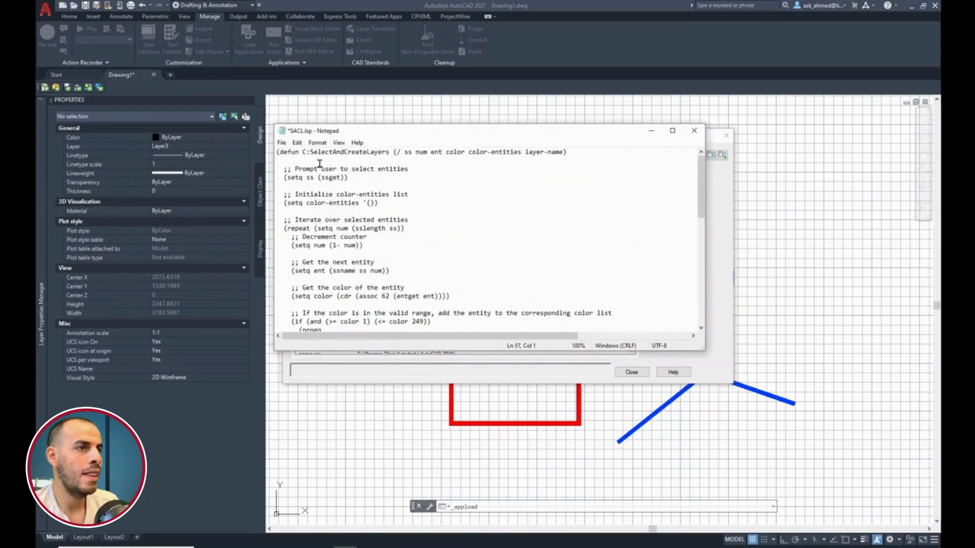
double_click(350, 151)
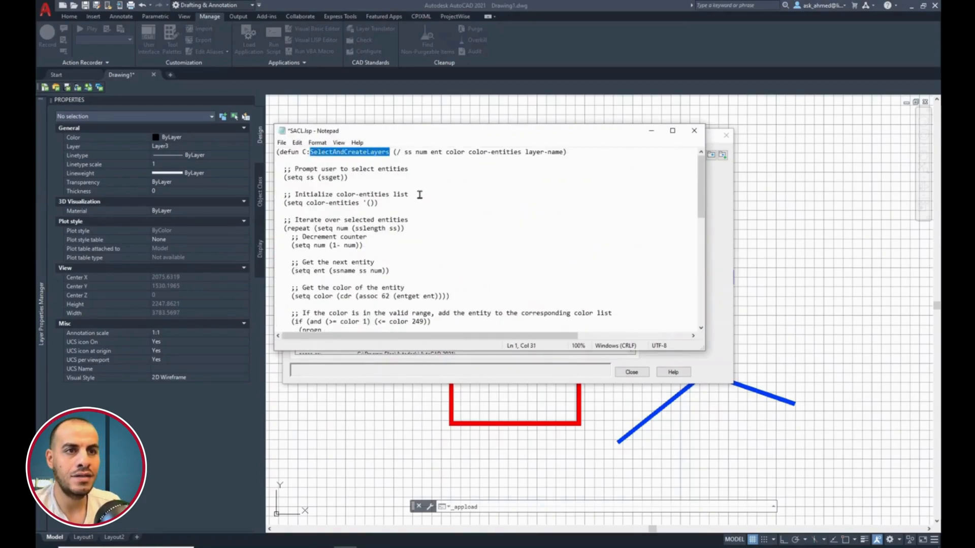
type("SAC")
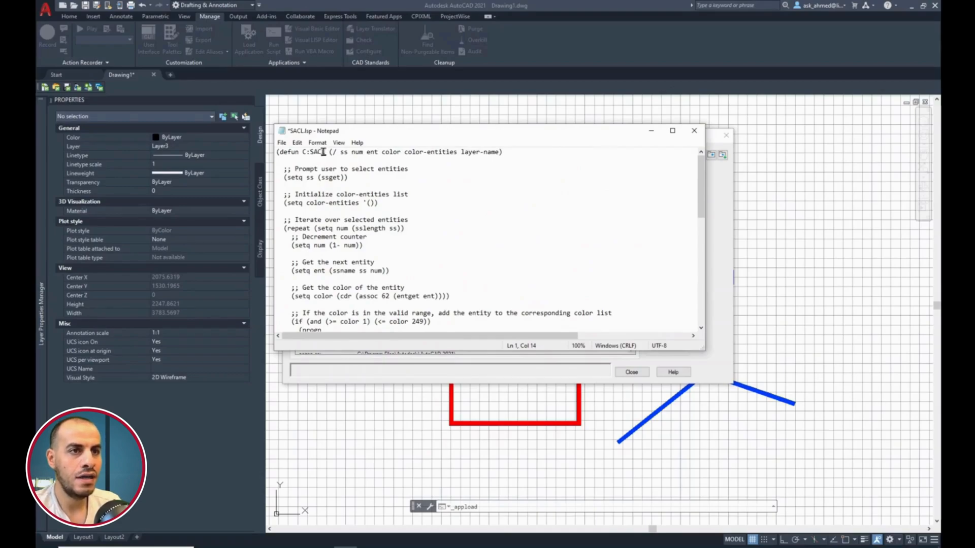
left_click(282, 142)
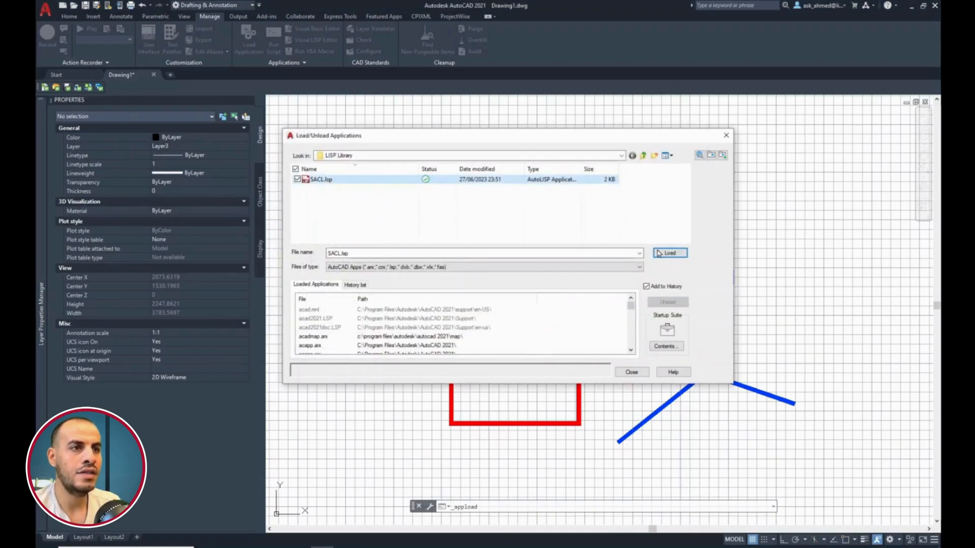
left_click(669, 253)
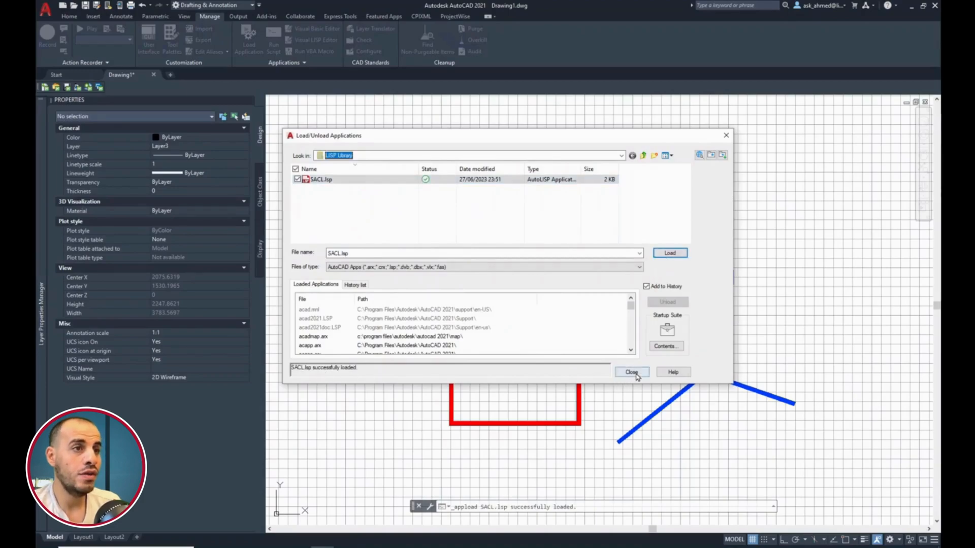
left_click(631, 372)
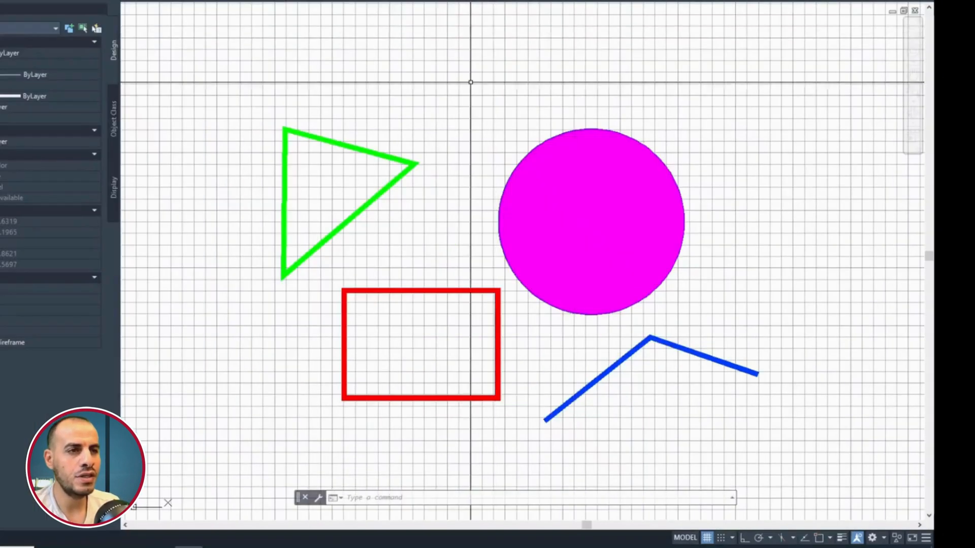
- Run the colour-layer routine to place entities on colour-numbered layers like Layer46 and Layer86
type("SACL")
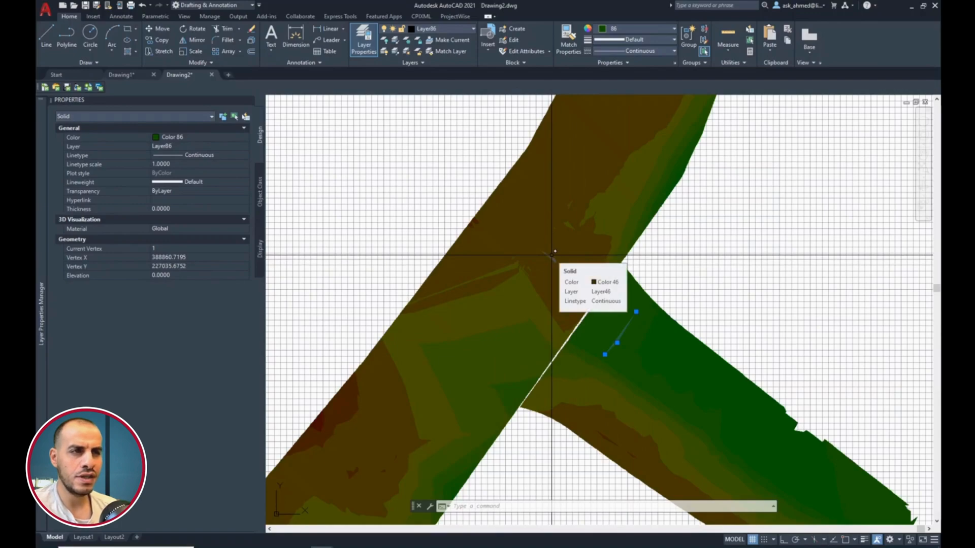
- Clear the selection and pick an isopachyte solid to freeze its colour layer
key("Escape")
type("layfrz")
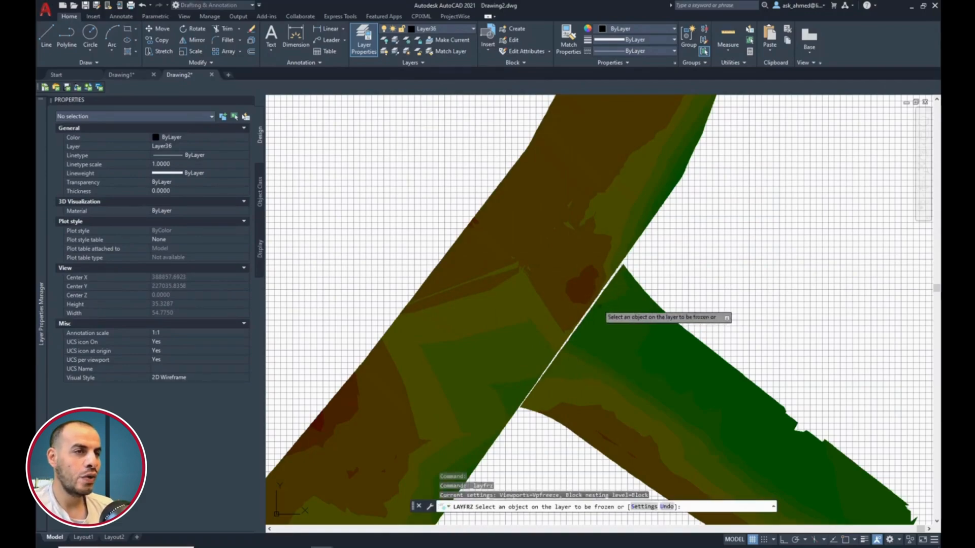
left_click(513, 268)
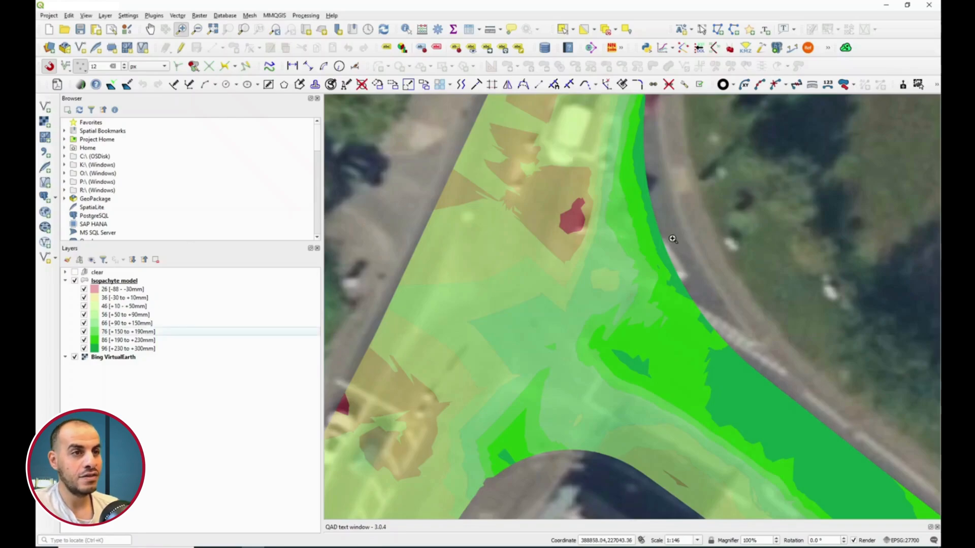
mouse_move(109, 321)
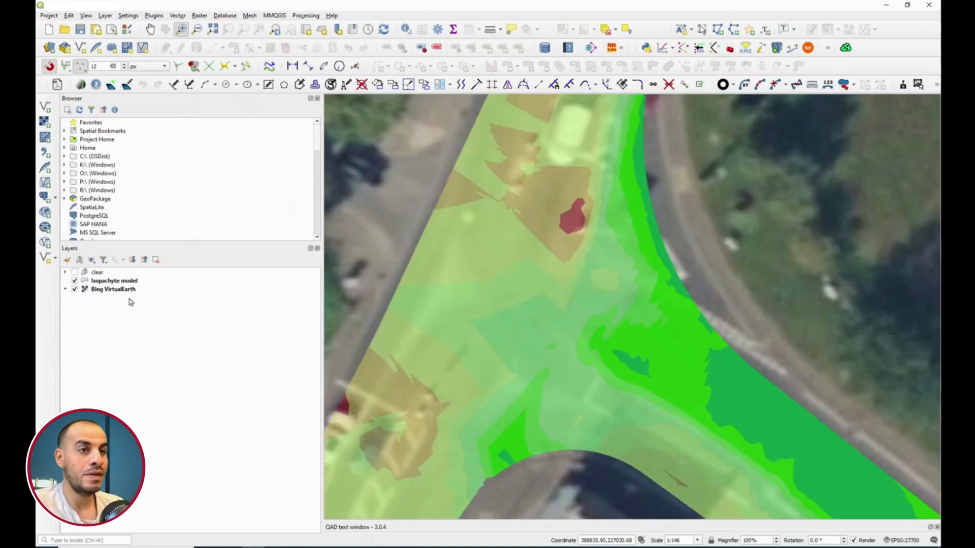
left_click(65, 281)
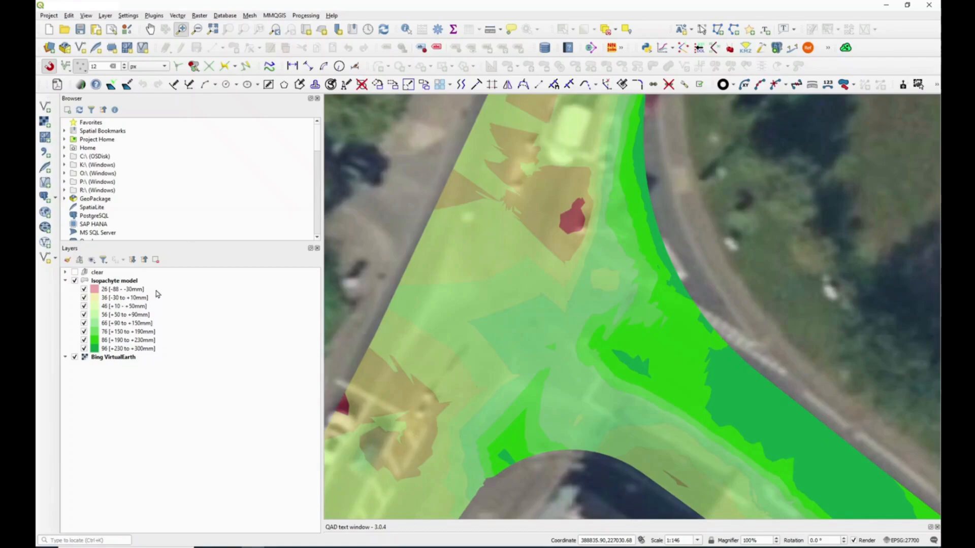
mouse_move(157, 292)
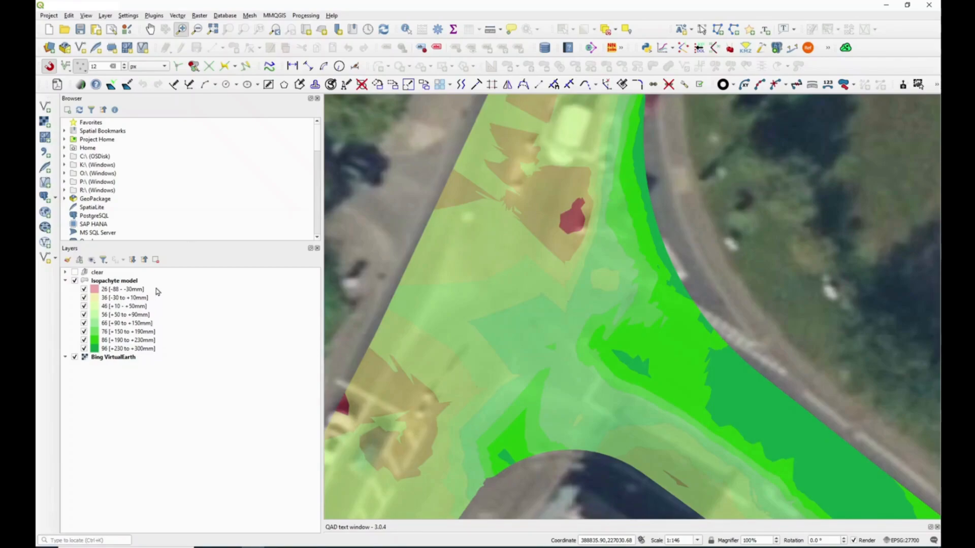